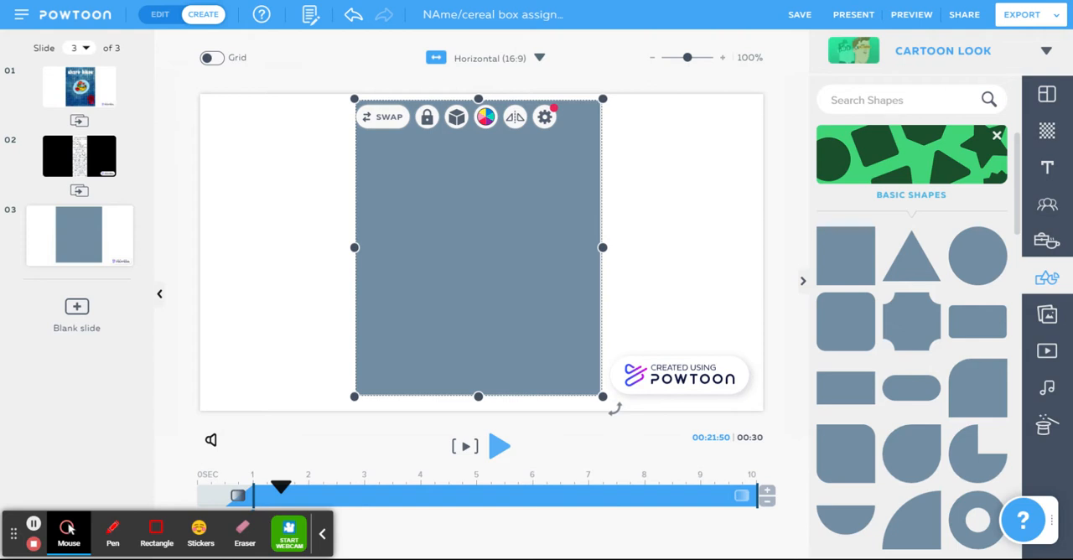
pyautogui.moveTo(758, 270)
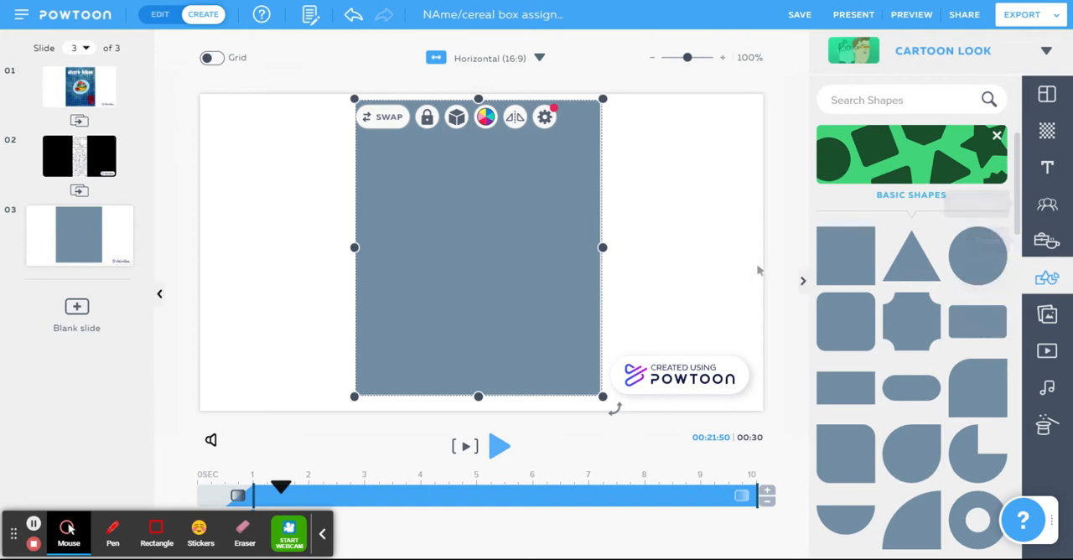
# - Recolour the tall rectangle on slide 3 to light blue from Basic Colors
pyautogui.click(798, 14)
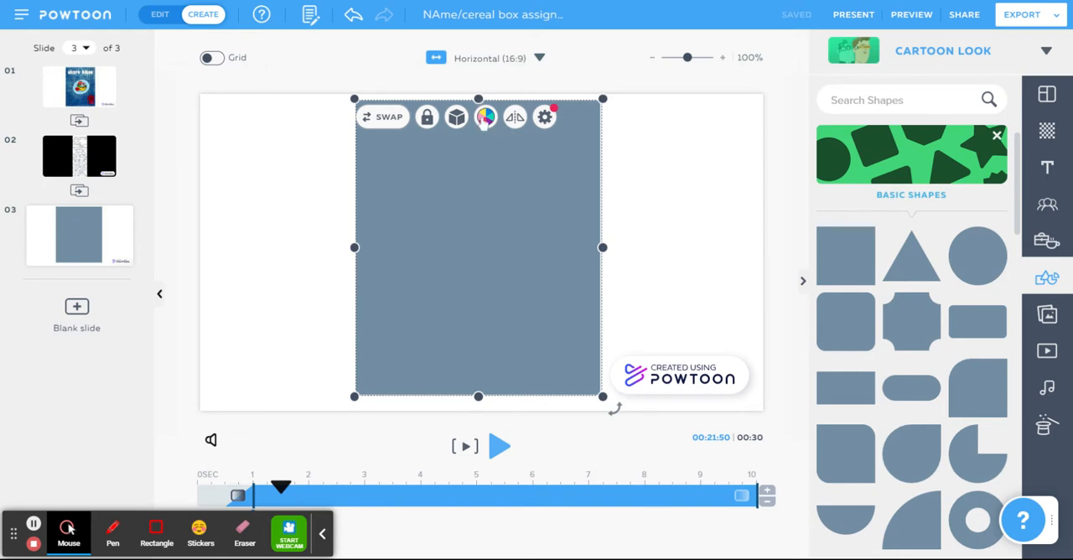
pyautogui.click(487, 117)
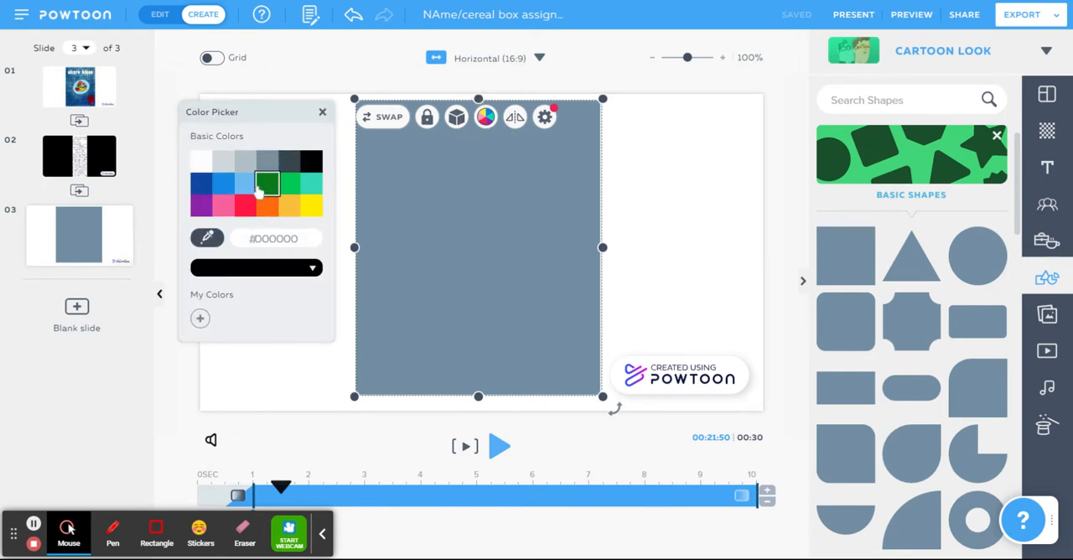
pyautogui.click(225, 182)
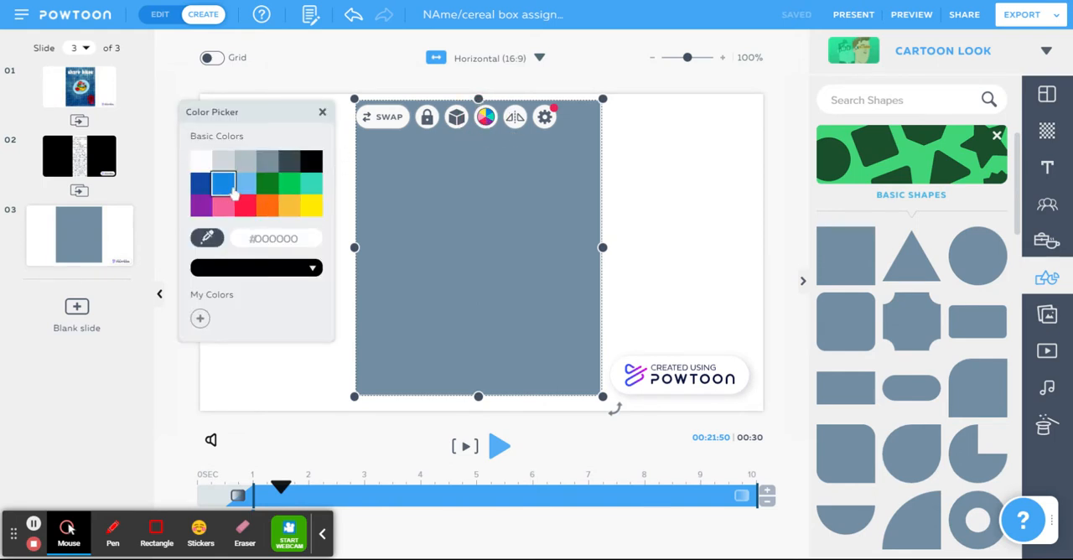
pyautogui.click(245, 185)
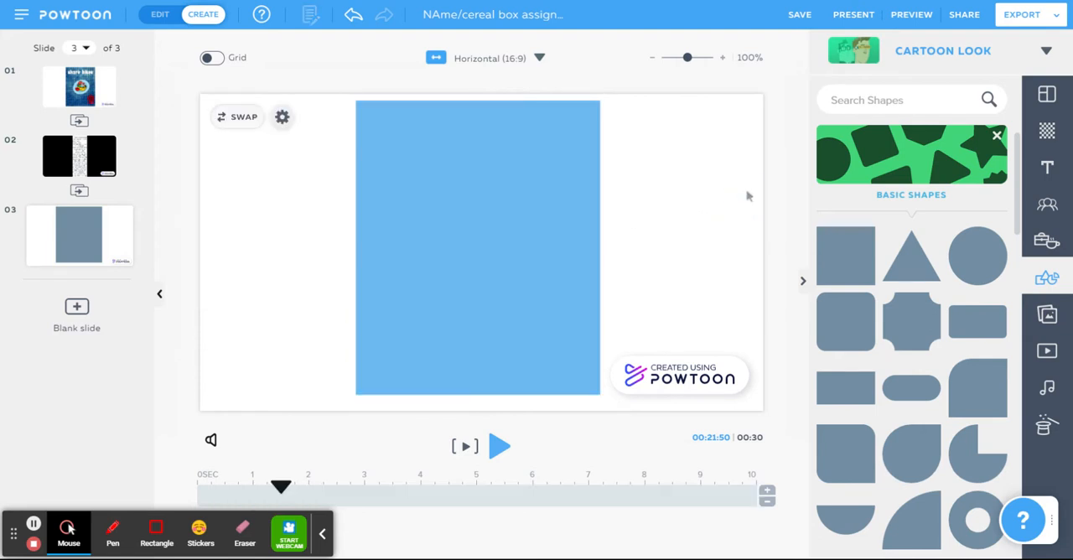
# - Reselect the light blue rectangle and check its colour setting in the toolbar
pyautogui.click(477, 248)
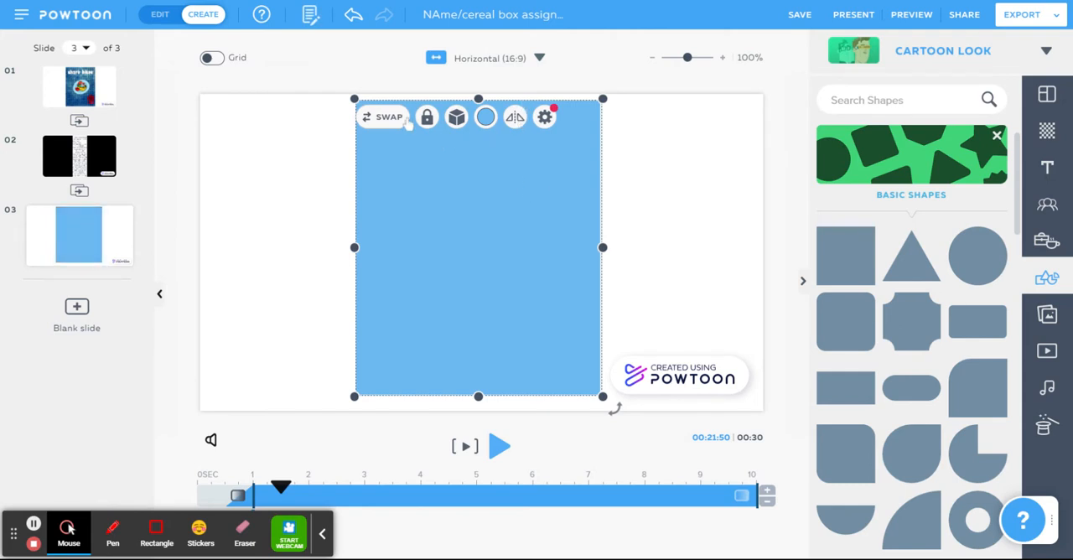
pyautogui.click(456, 117)
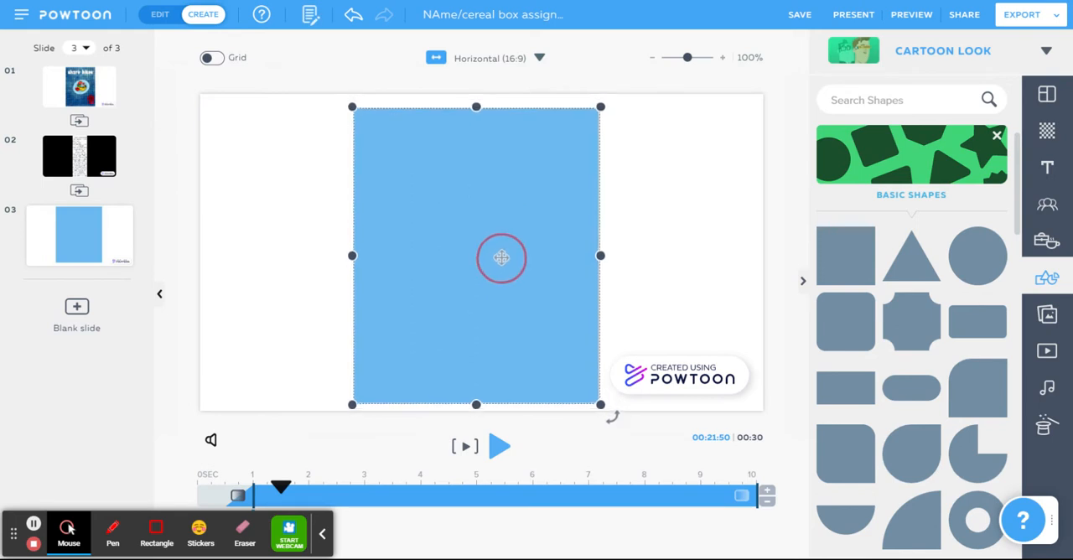
pyautogui.click(477, 255)
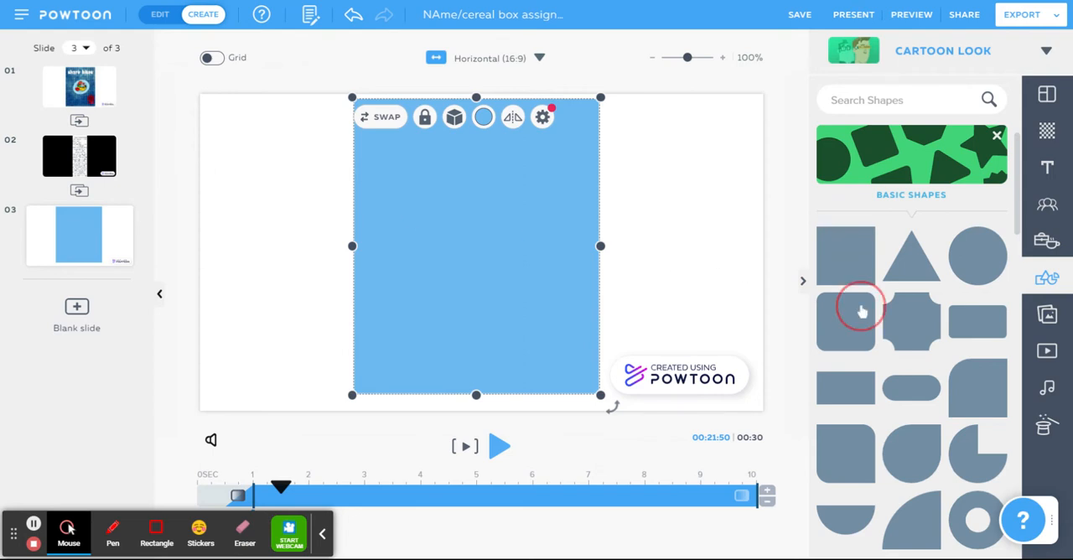
# - Search the Powtoon image library for 'maze' pictures
pyautogui.click(862, 311)
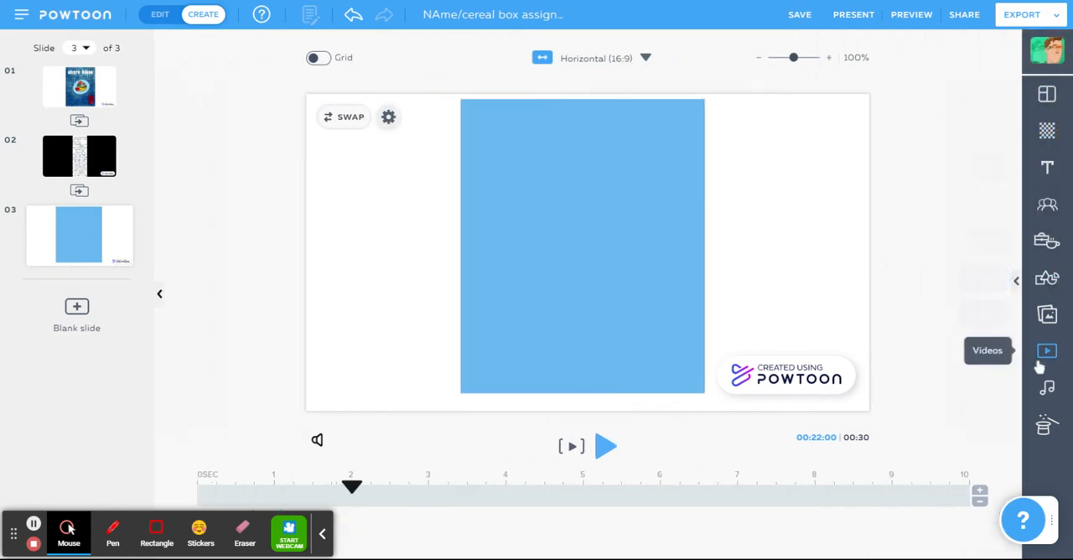
pyautogui.click(1046, 314)
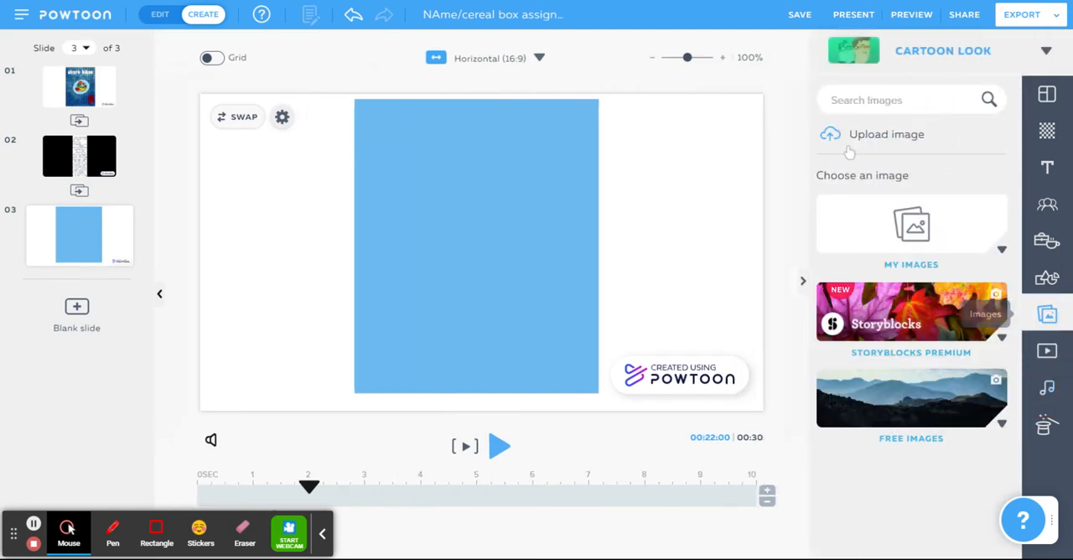
pyautogui.click(905, 99)
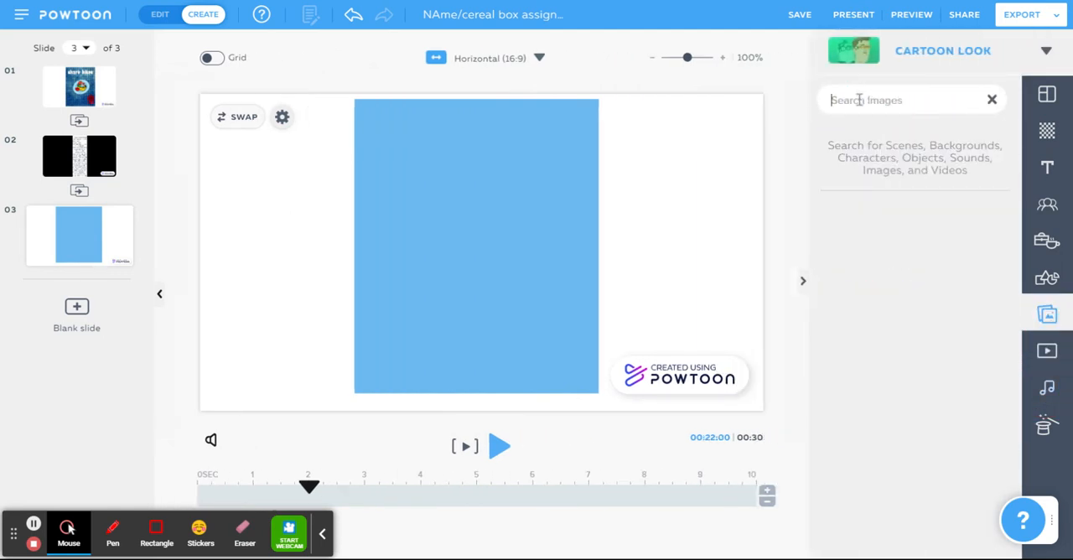
pyautogui.write('maze')
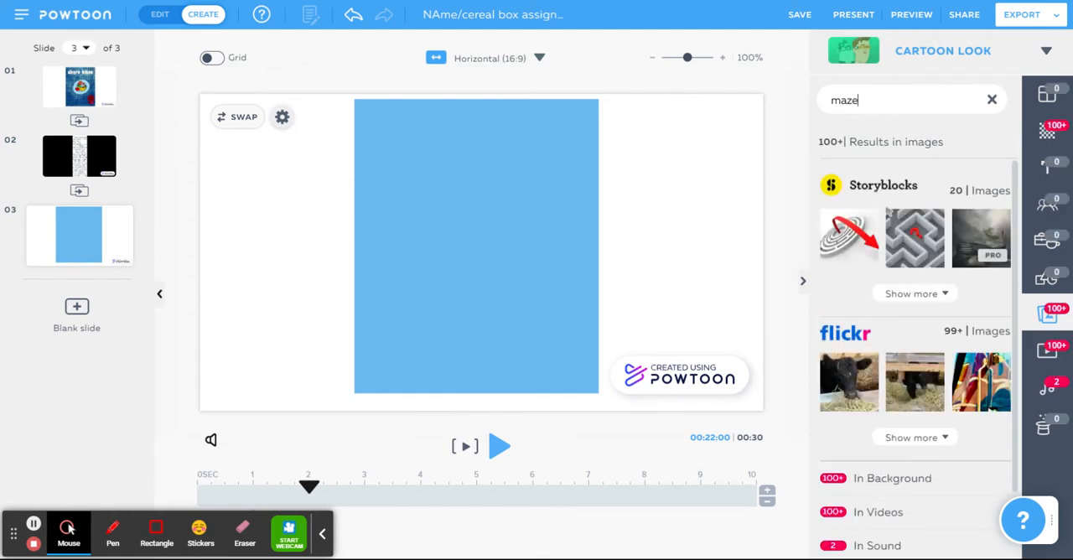
pyautogui.click(916, 238)
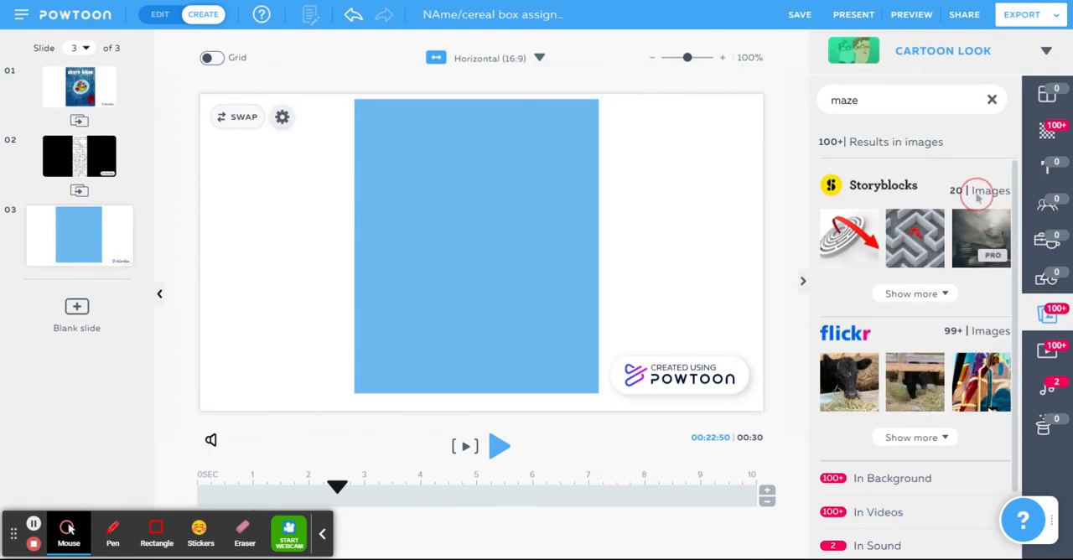
# - Show all Storyblocks maze results and browse down through them
pyautogui.click(916, 294)
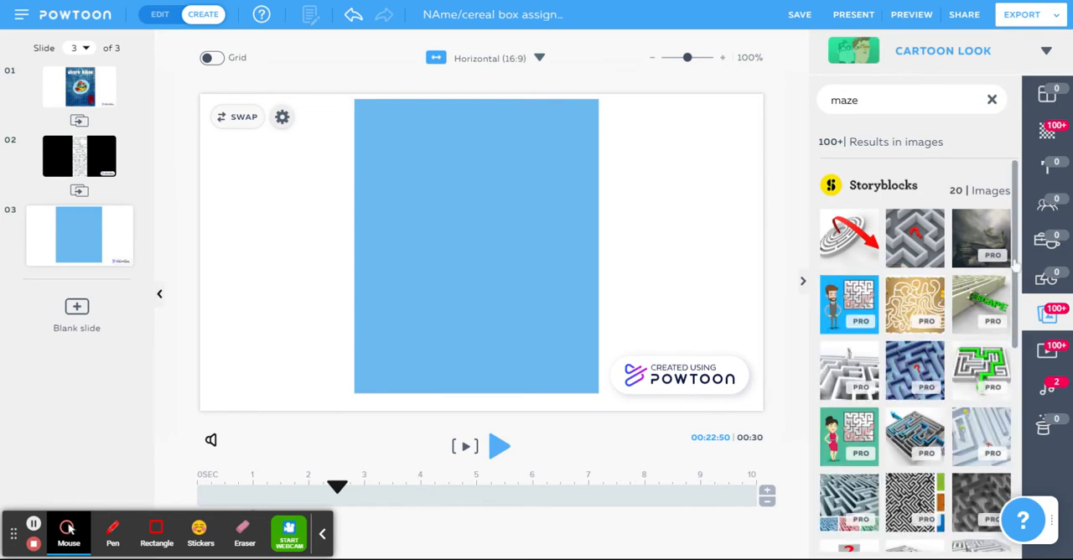
pyautogui.scroll(-3)
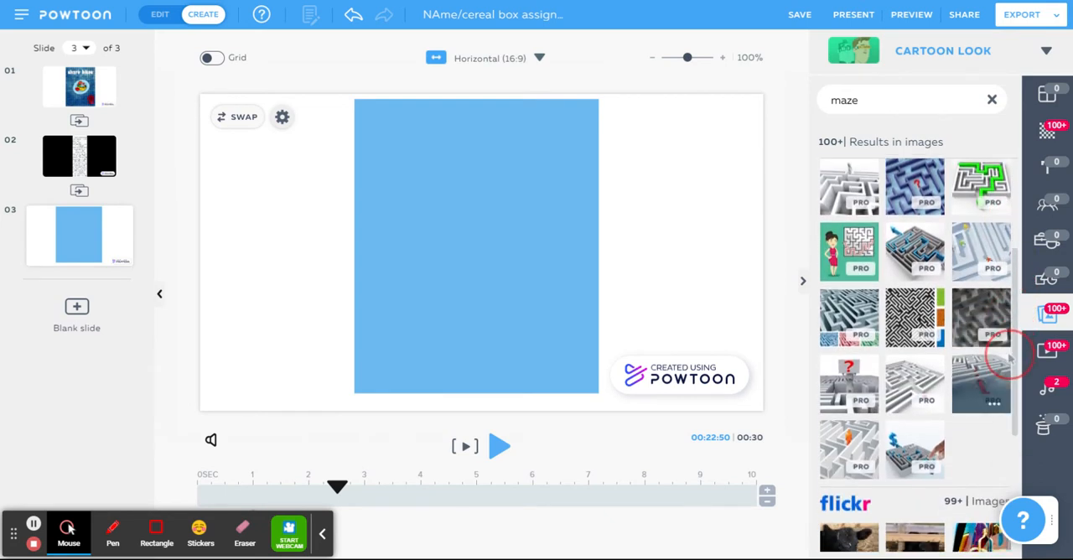
pyautogui.scroll(-3)
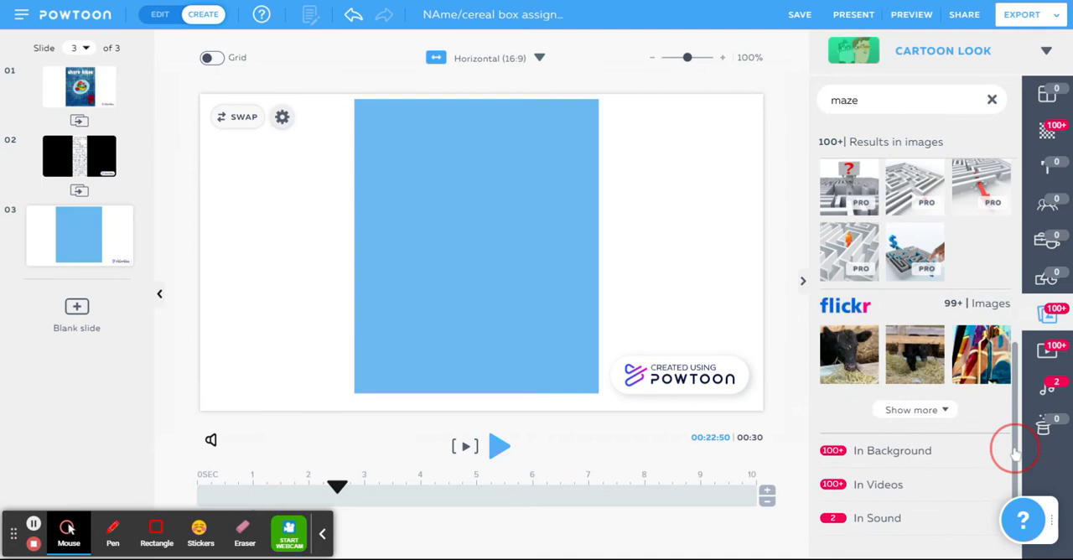
pyautogui.scroll(-3)
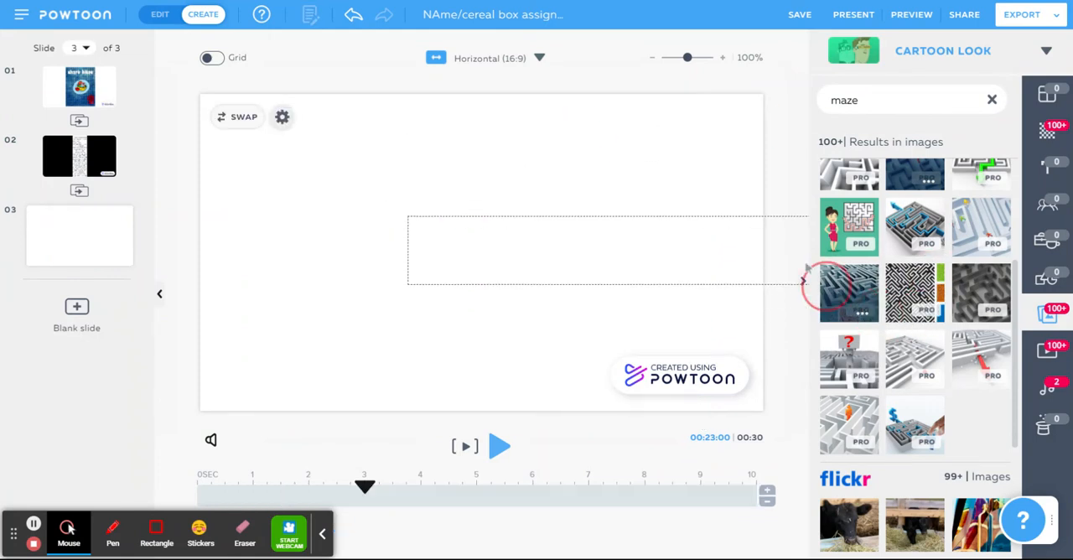
# - Place a 3D maze picture onto slide 3, resized into the rectangle's lower part
pyautogui.click(352, 15)
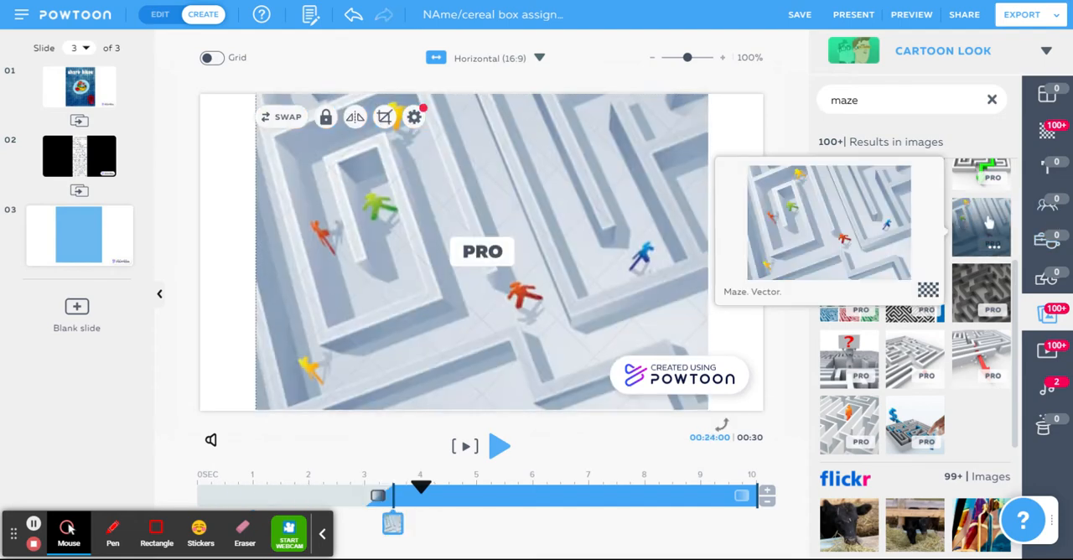
pyautogui.click(483, 252)
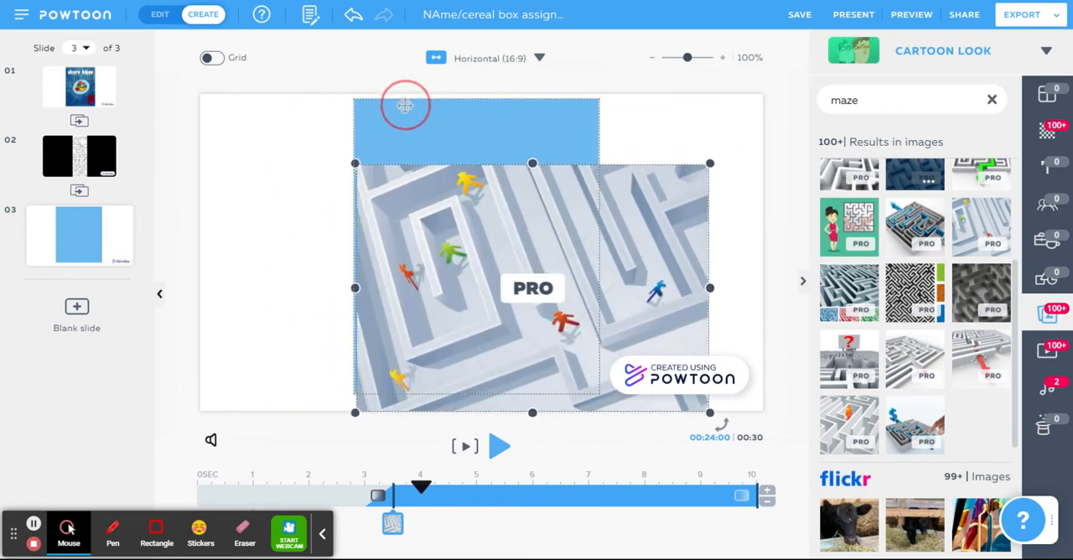
pyautogui.click(406, 104)
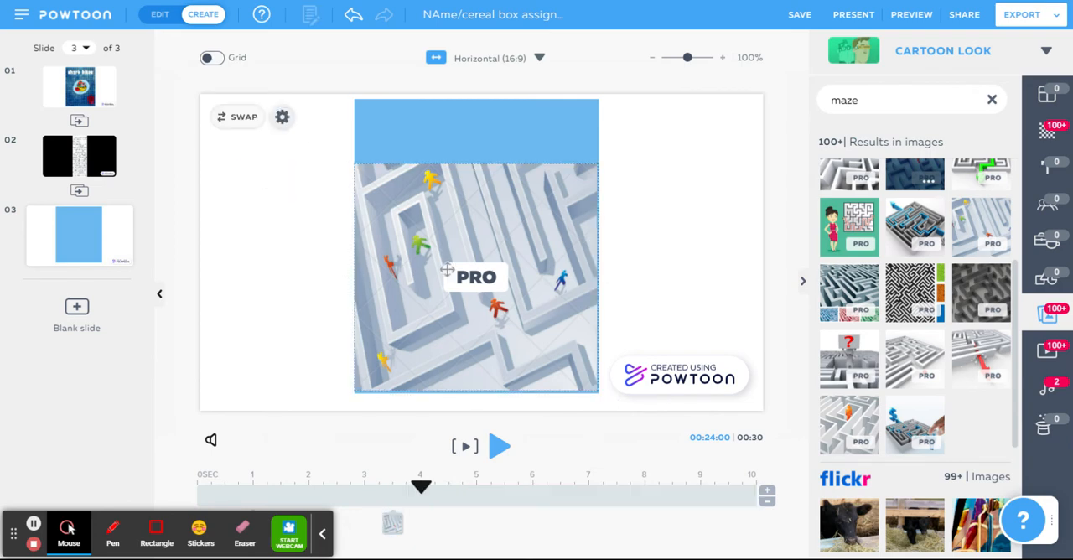
pyautogui.click(476, 277)
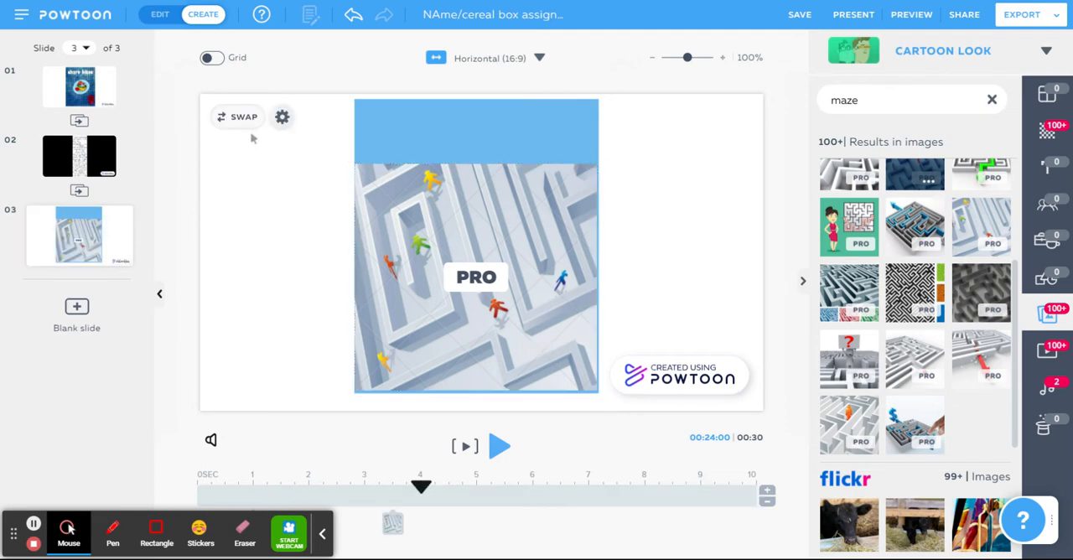
pyautogui.moveTo(1043, 128)
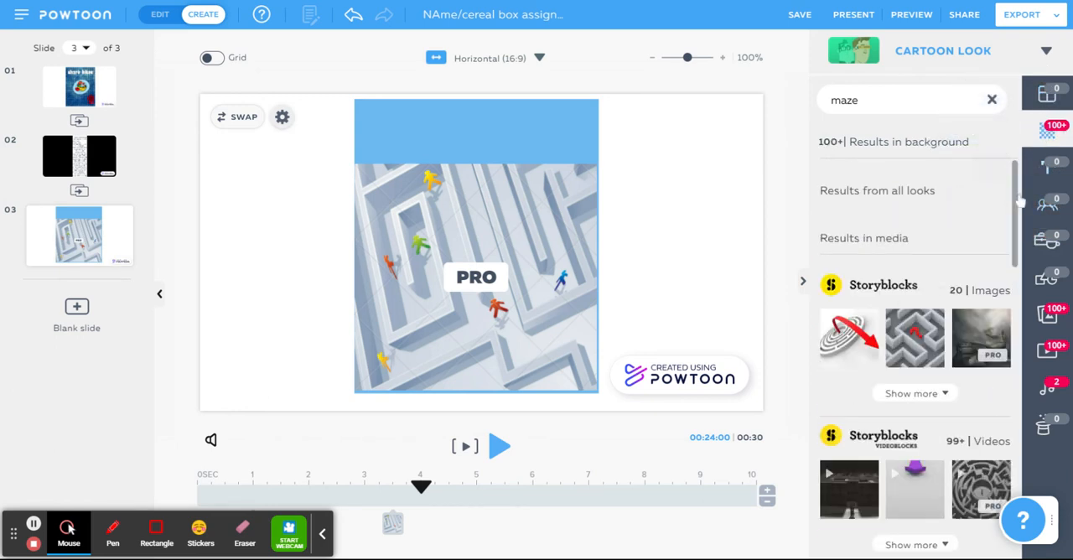
pyautogui.moveTo(1047, 282)
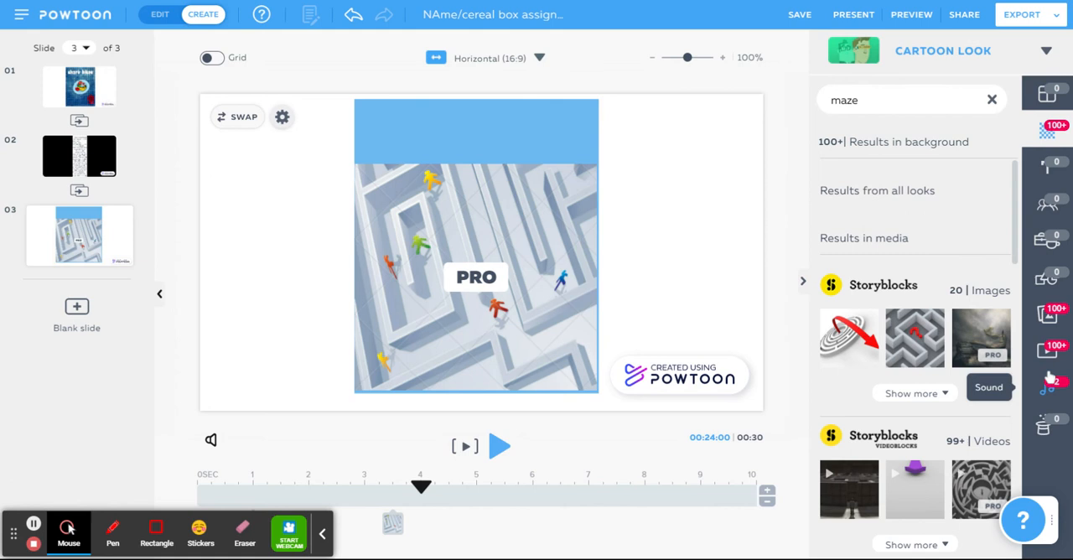
pyautogui.moveTo(920, 225)
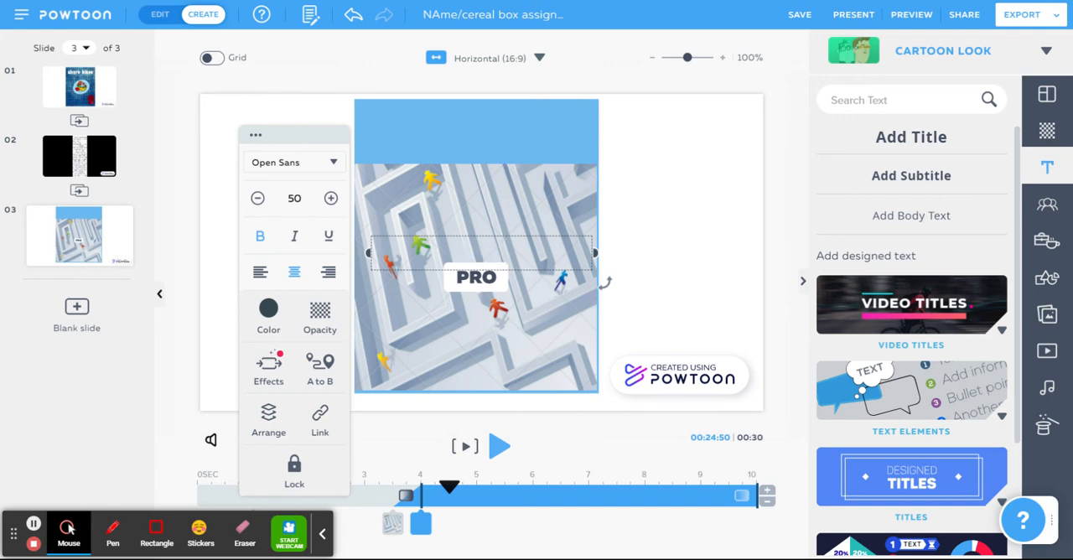
# - Enter the title text 'help shark find his home!' in the text box
pyautogui.write('h')
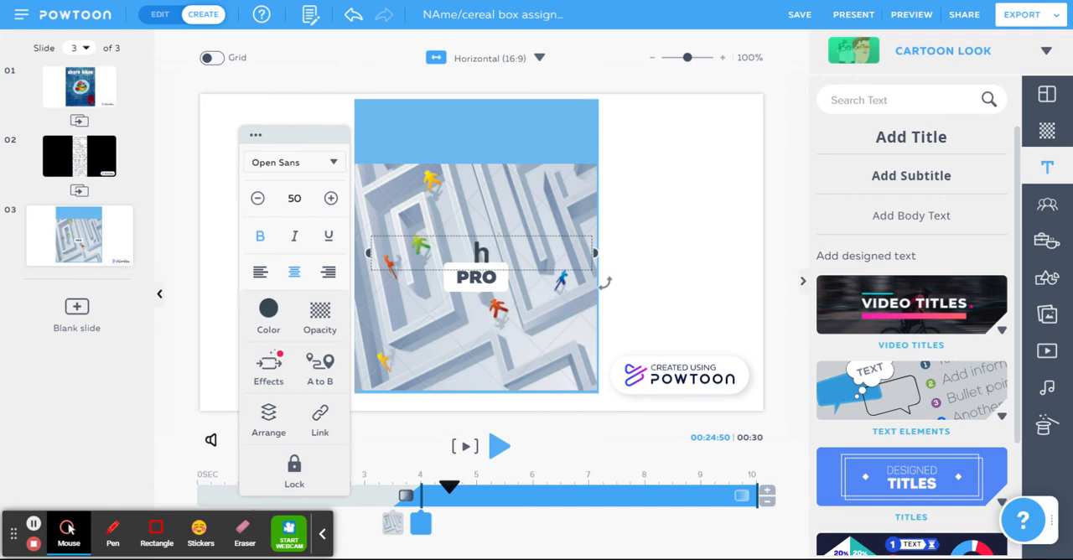
pyautogui.write('elp shark fin')
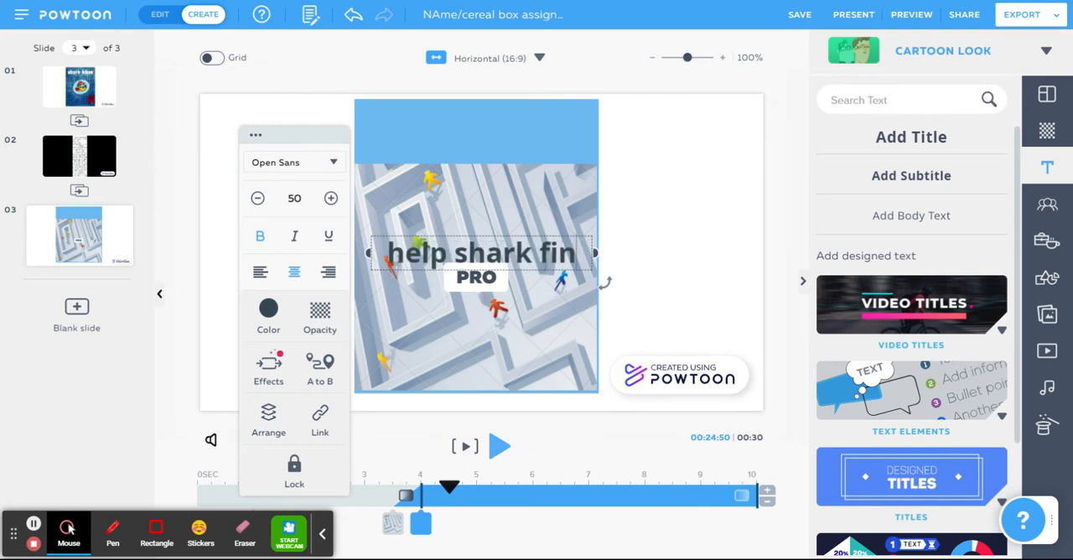
pyautogui.write('d his')
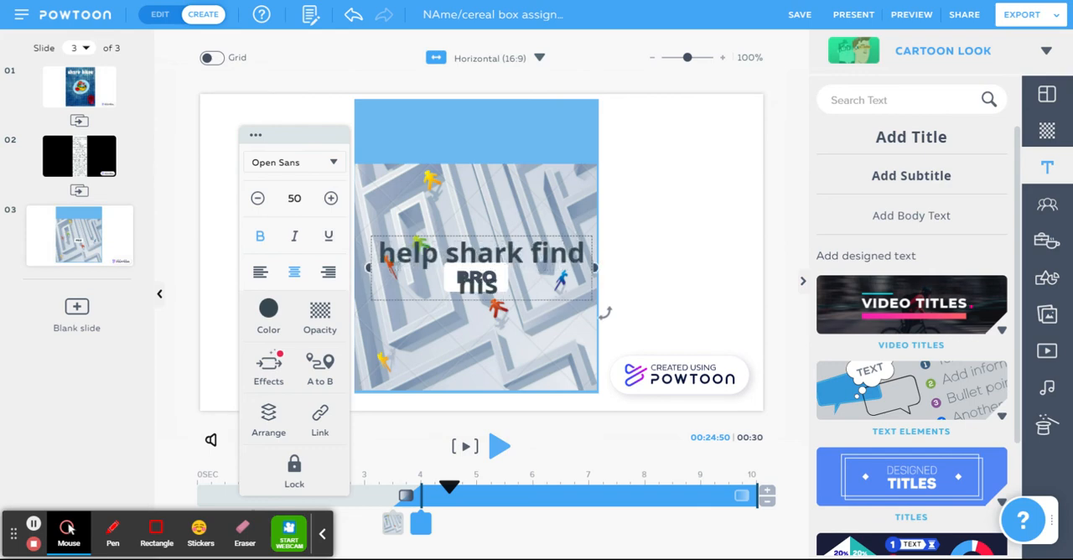
pyautogui.write('home')
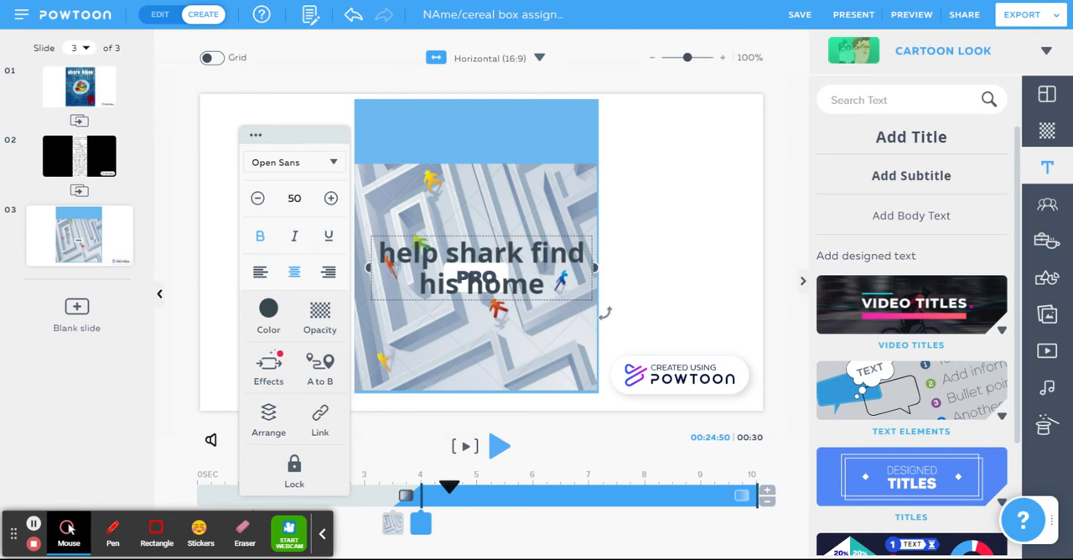
pyautogui.write('!')
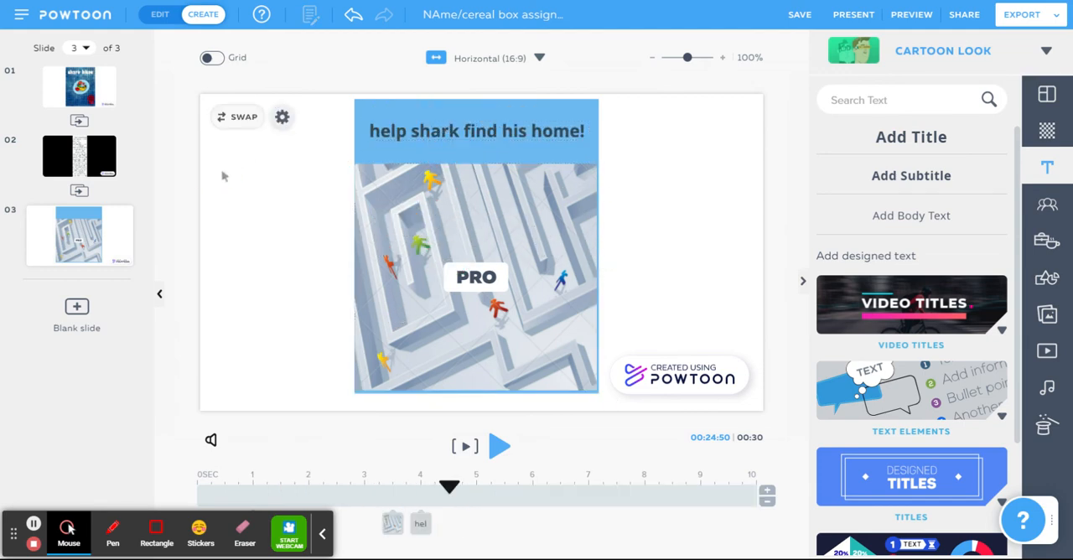
# - Position the title atop the blue band, glance at slide 1, return to slide 3
pyautogui.click(476, 130)
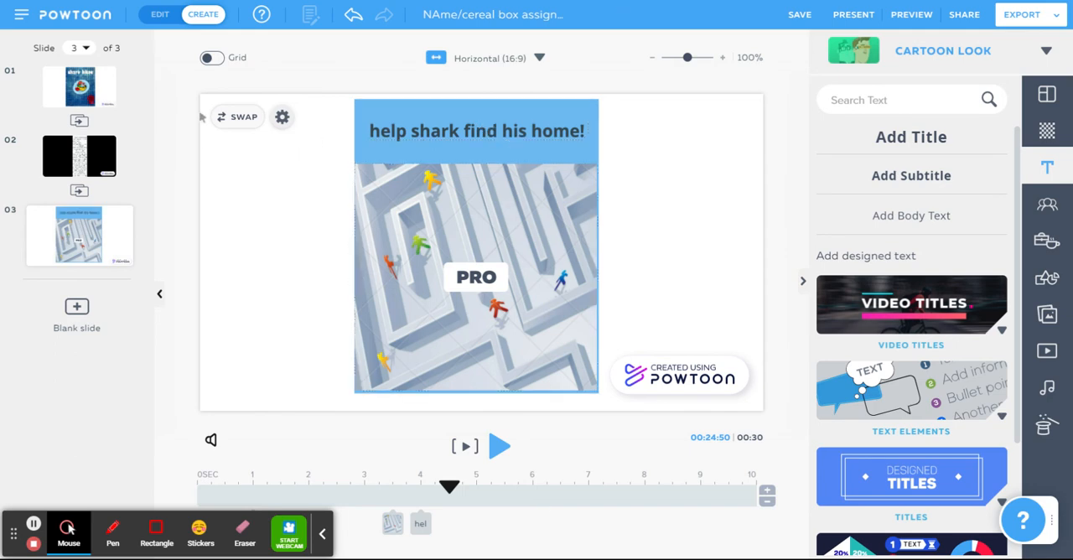
pyautogui.moveTo(3, 166)
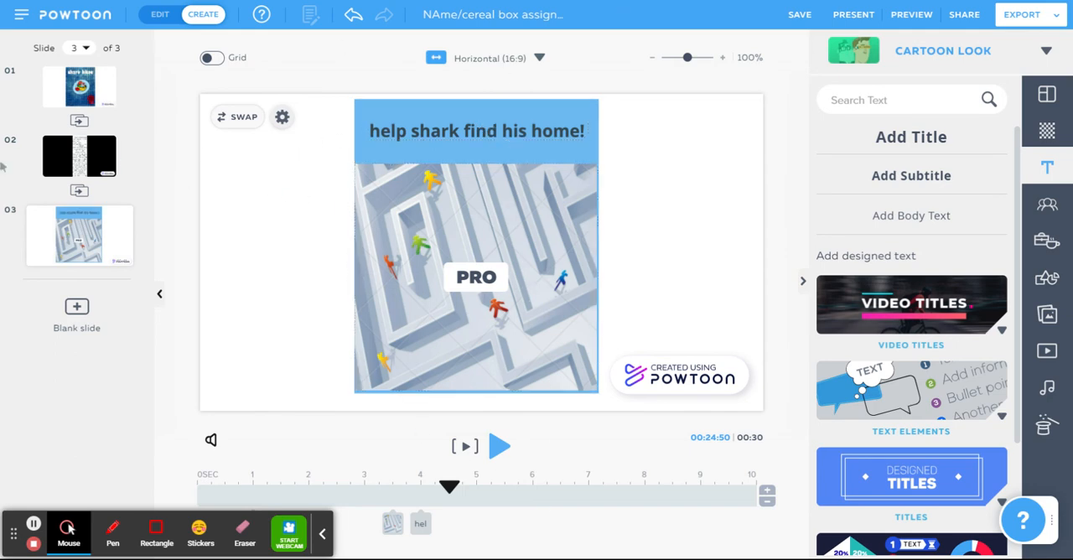
pyautogui.click(79, 93)
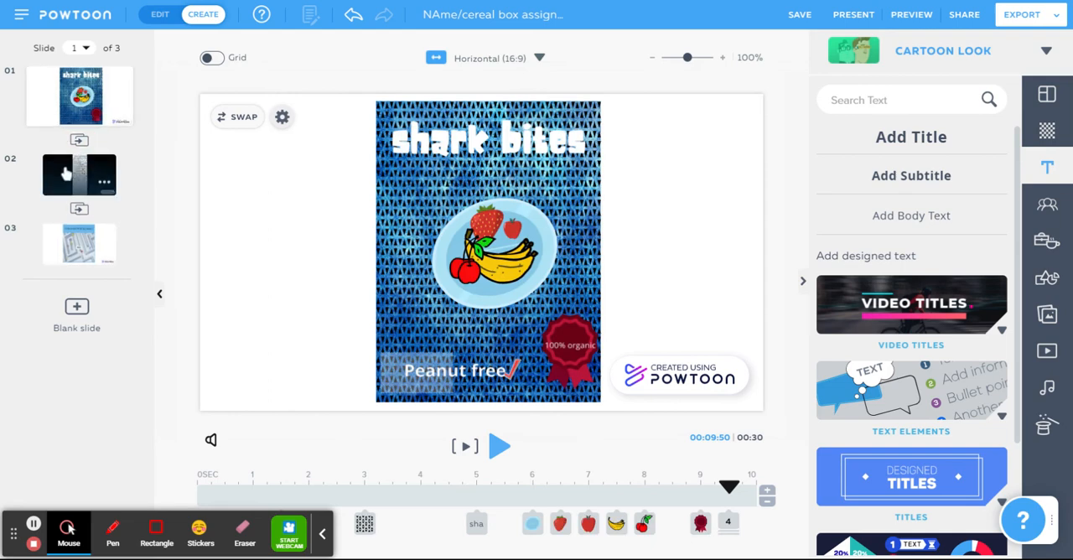
pyautogui.click(79, 243)
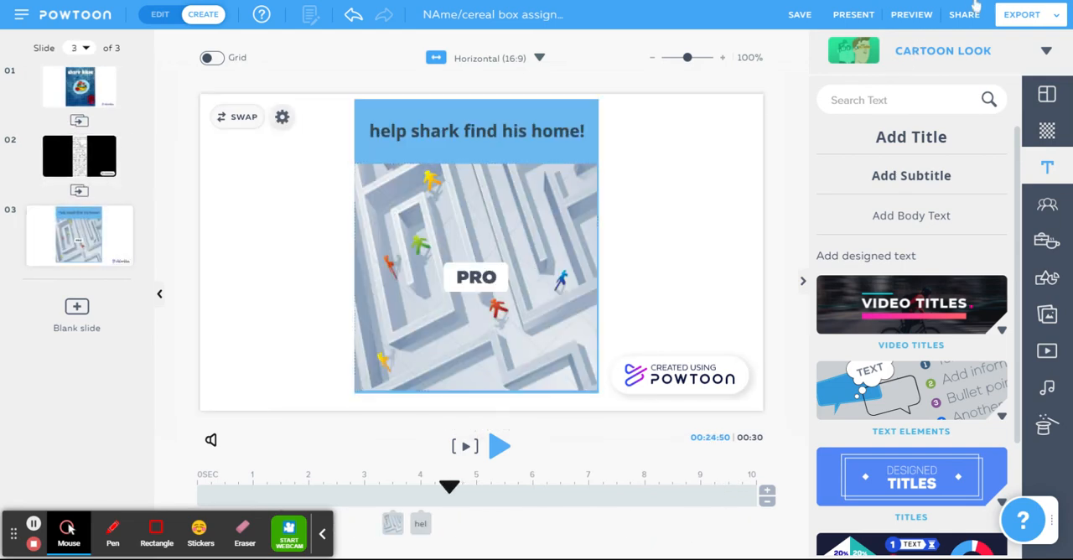
# - Attempt Export & Share; a premium-objects warning blocks it, so return to editing
pyautogui.click(964, 14)
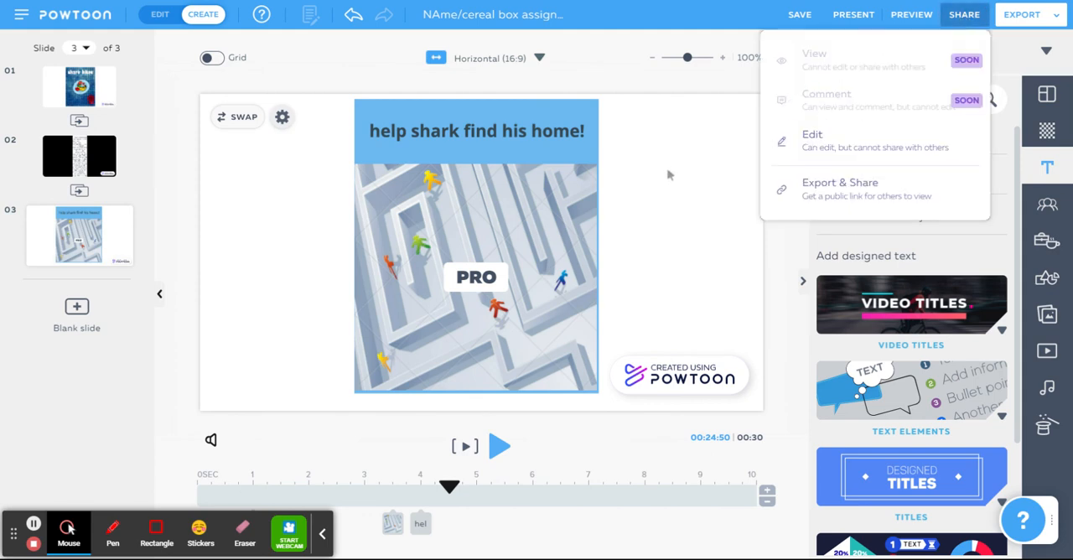
pyautogui.moveTo(838, 187)
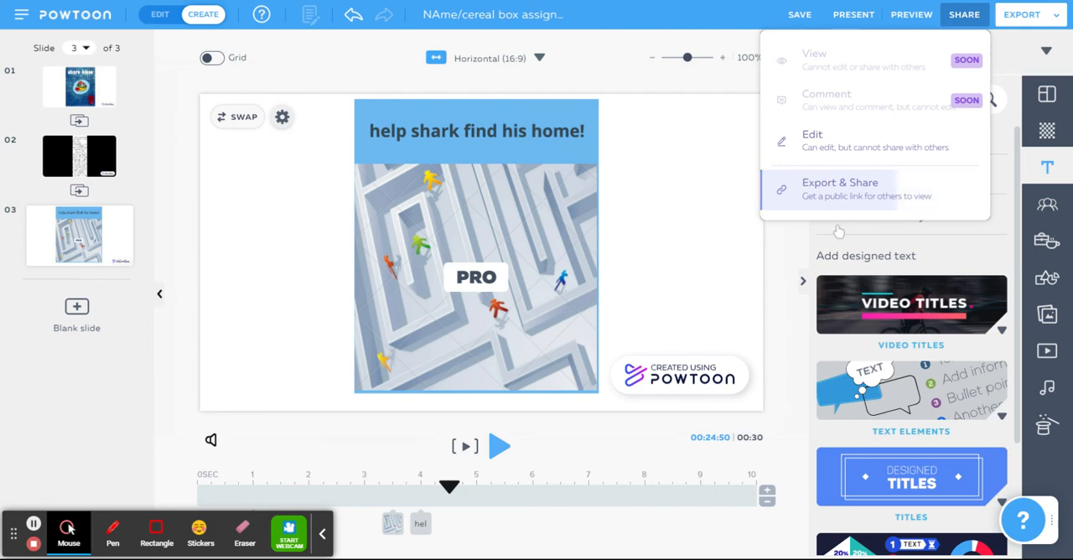
pyautogui.click(1021, 13)
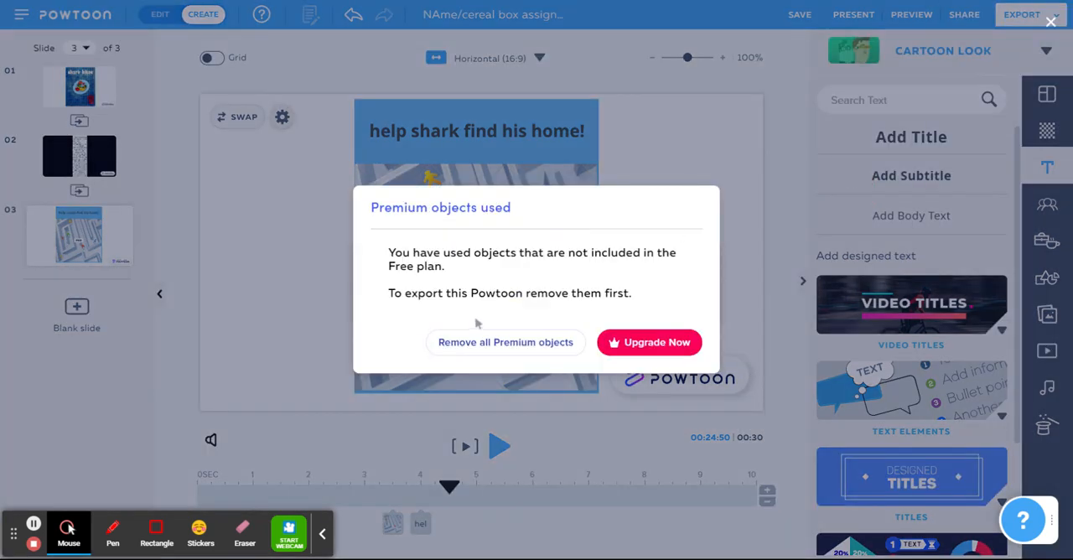
pyautogui.moveTo(632, 162)
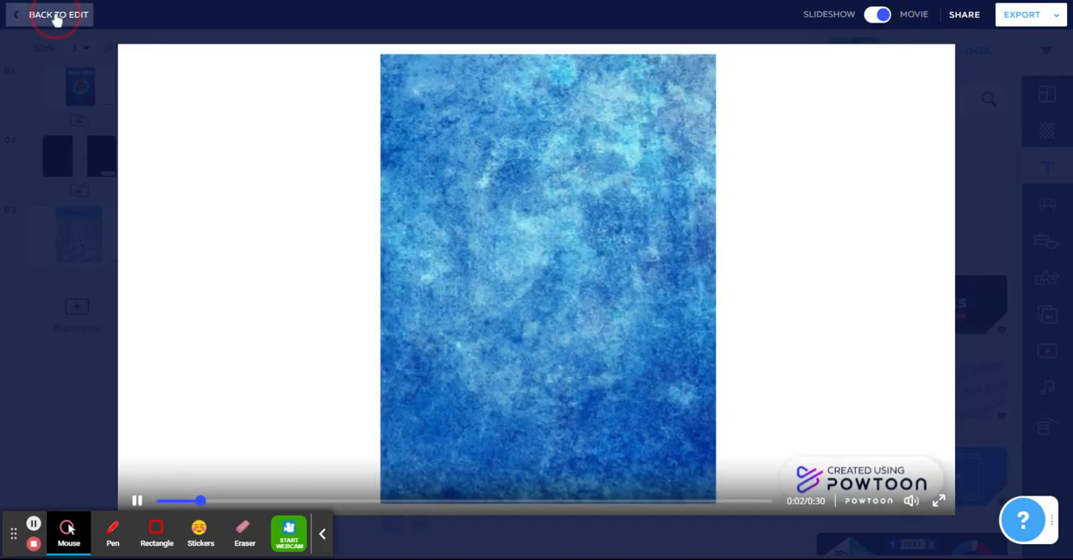
pyautogui.click(57, 14)
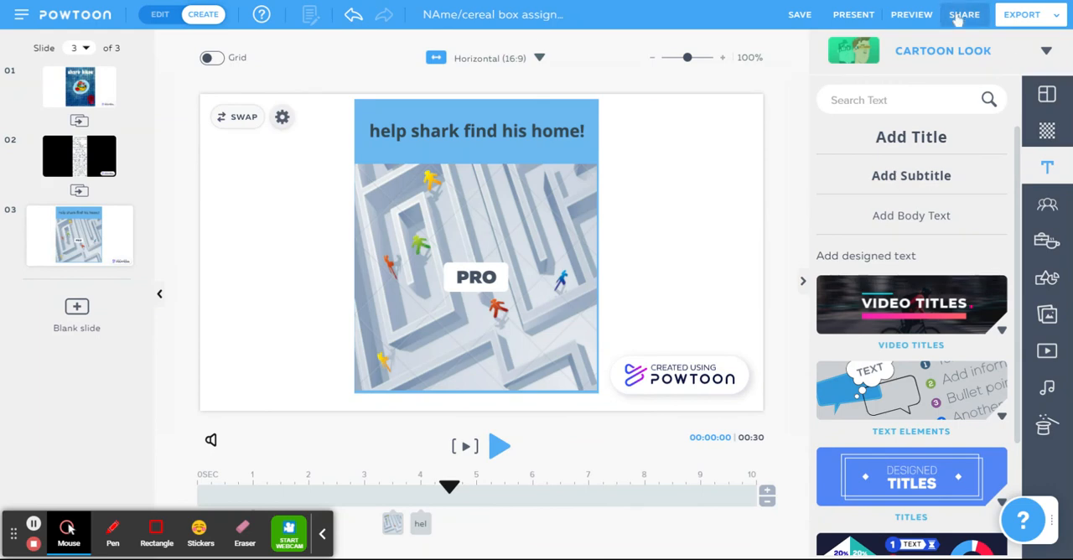
pyautogui.click(964, 13)
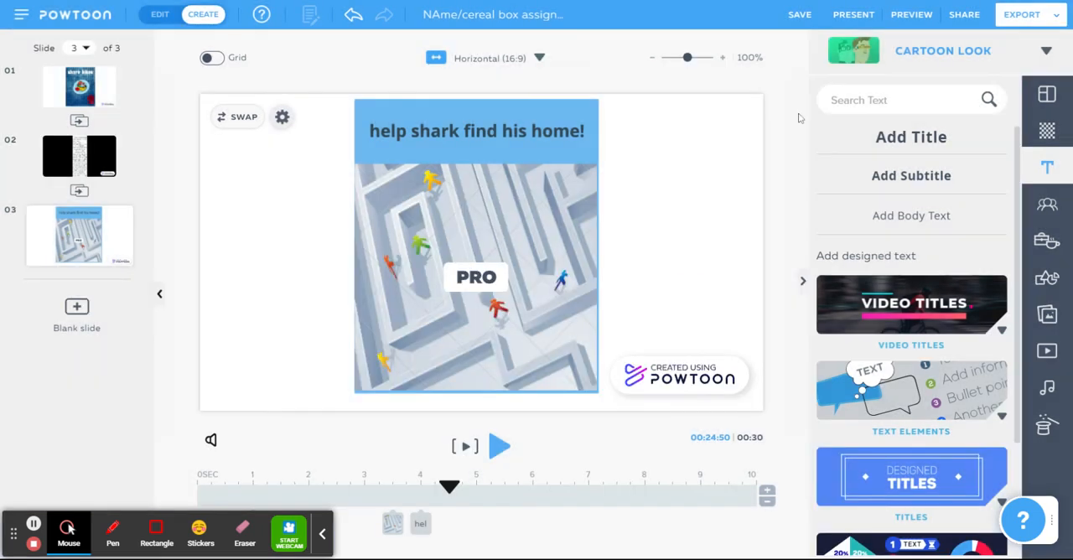
pyautogui.moveTo(330, 203)
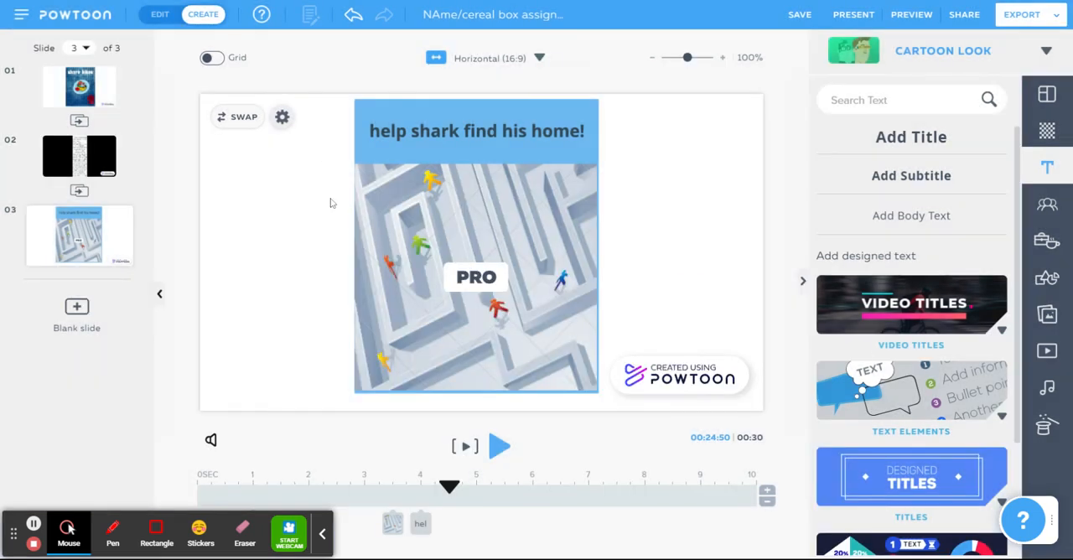
# - Select the maze picture and retry Export & Share, leaving the sharing options open
pyautogui.click(477, 282)
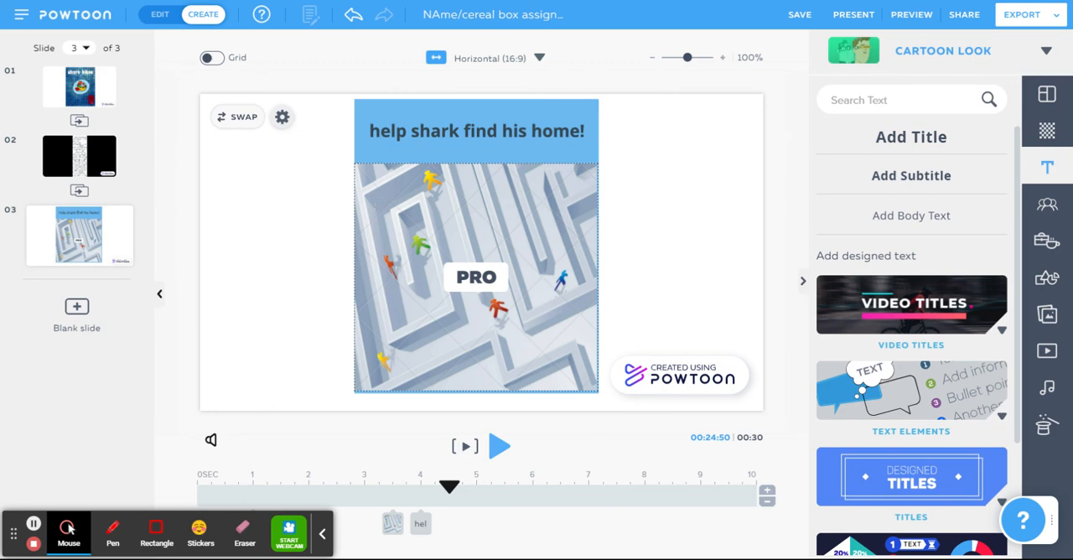
pyautogui.click(476, 277)
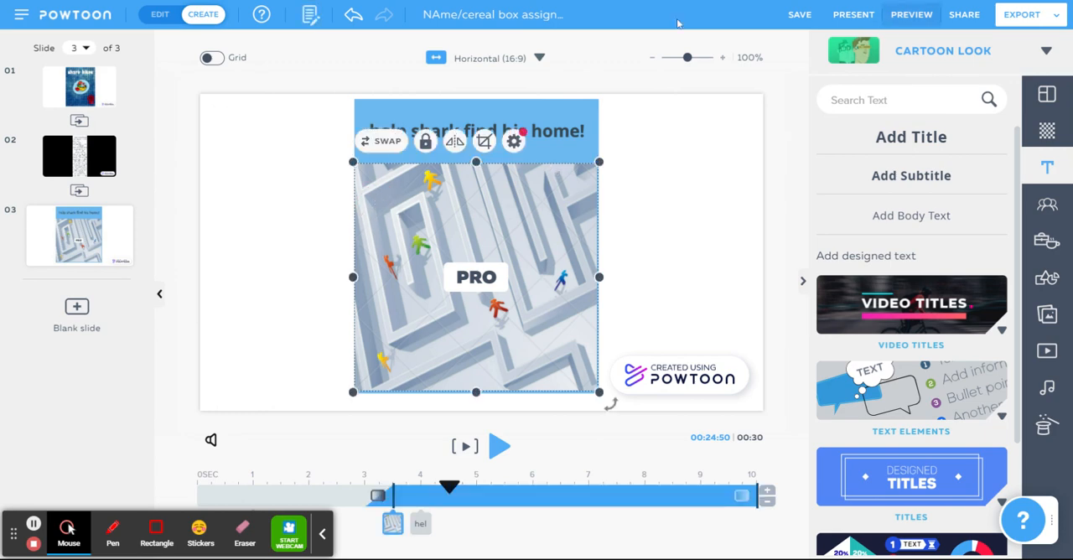
pyautogui.click(964, 13)
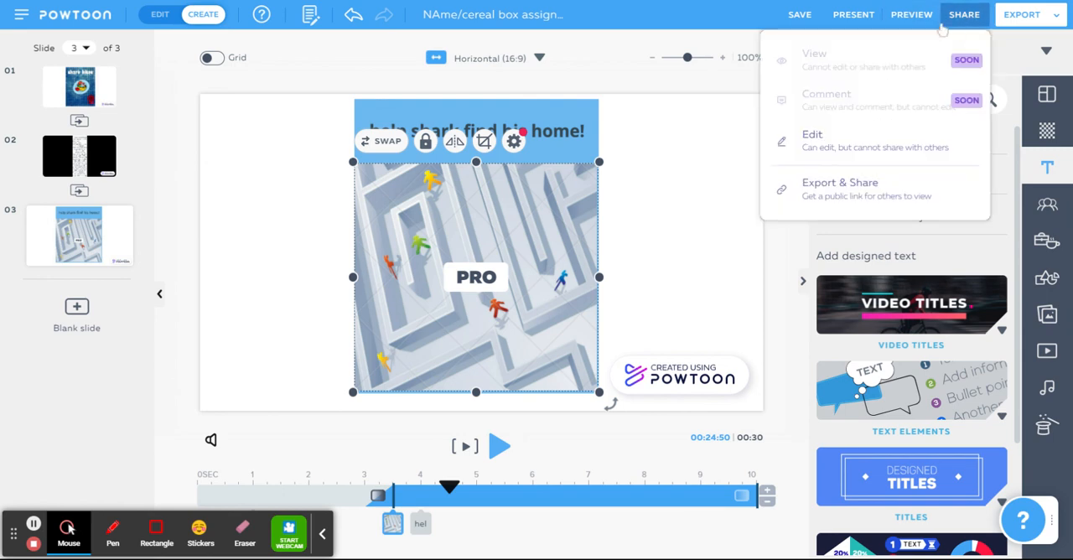
pyautogui.click(1021, 13)
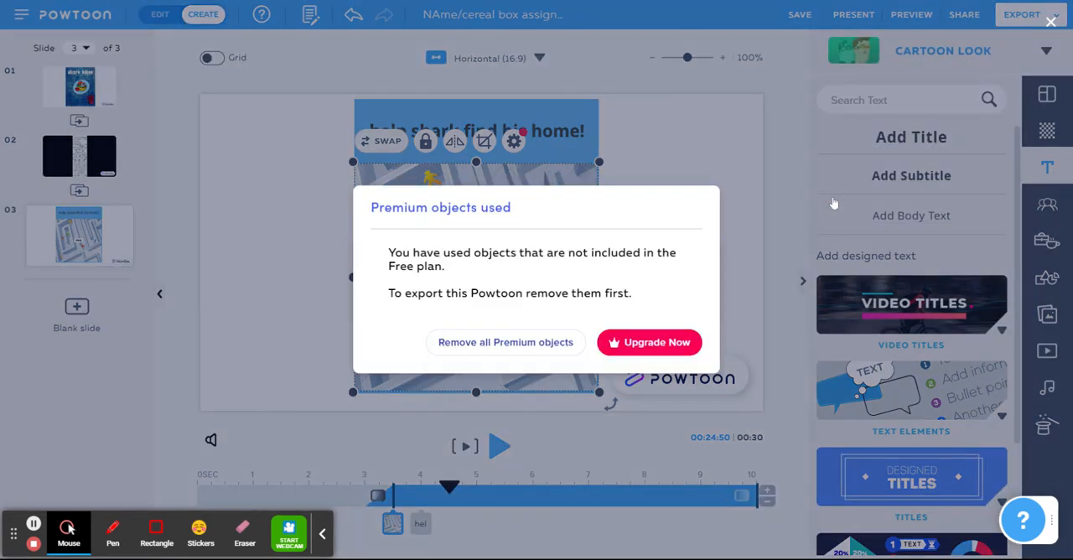
pyautogui.click(963, 13)
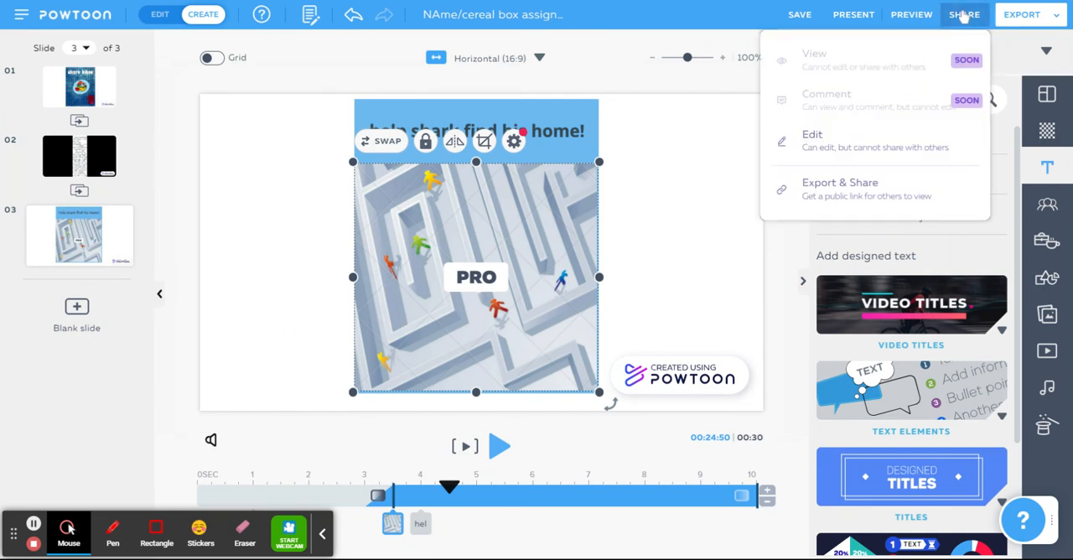